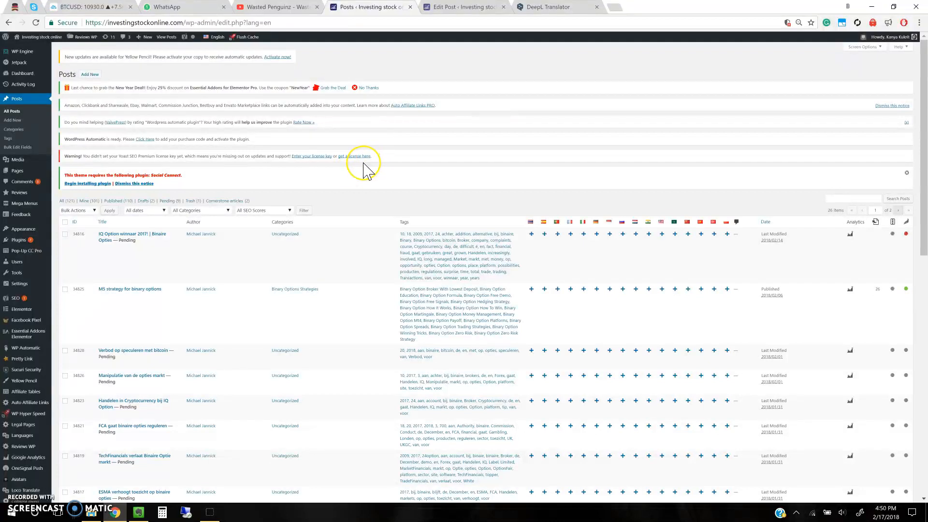
- Filter the posts list to Polski so only the IQ Option trends strategy draft shows
click(550, 6)
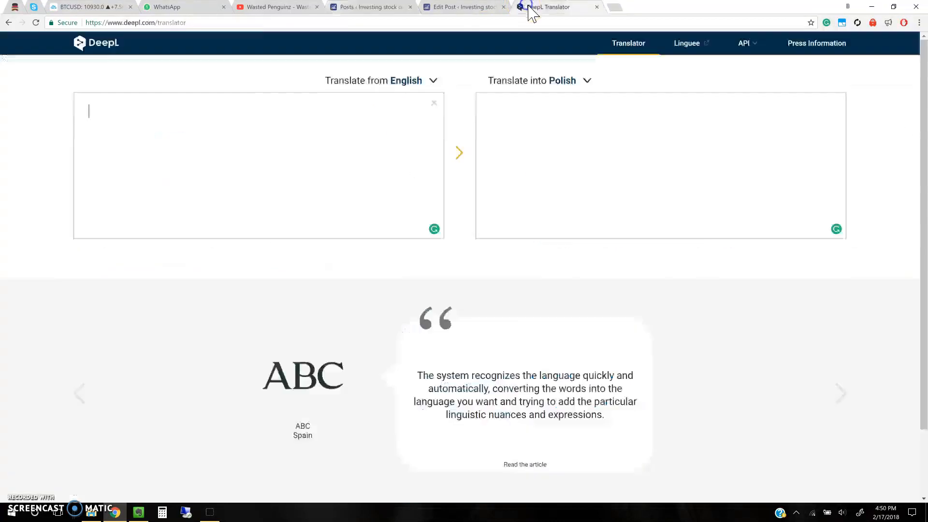
mouse_move(230, 30)
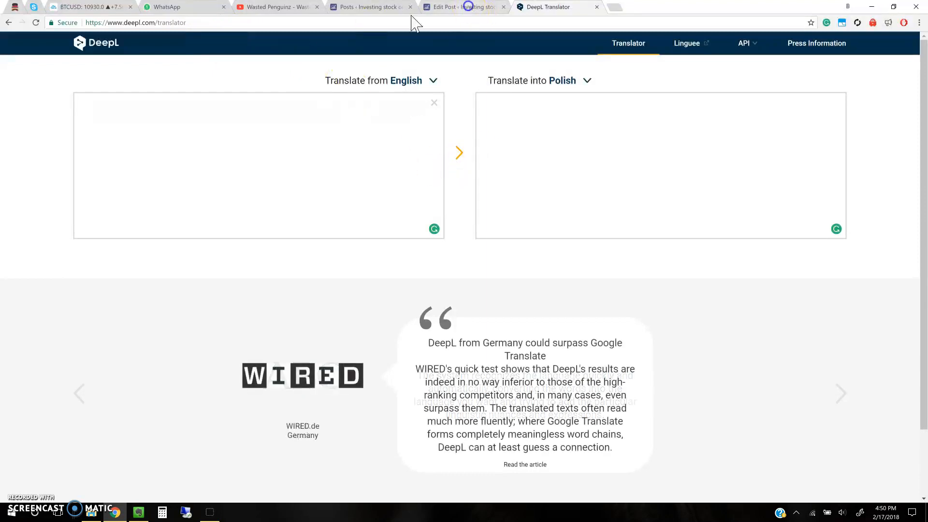
click(368, 7)
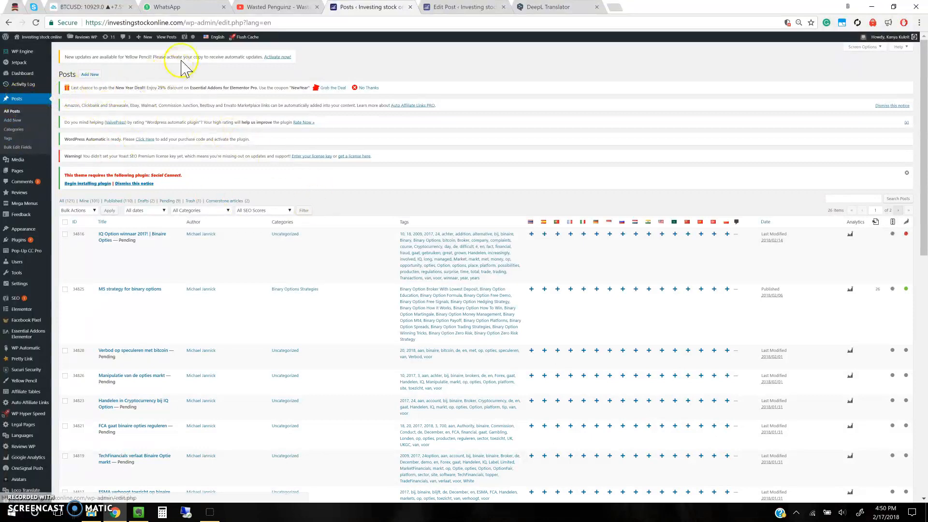
click(217, 183)
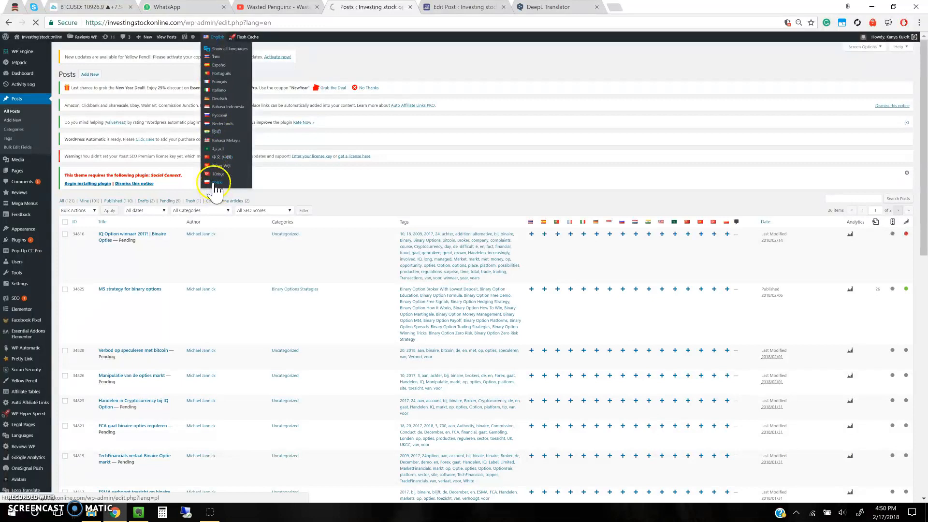
click(217, 183)
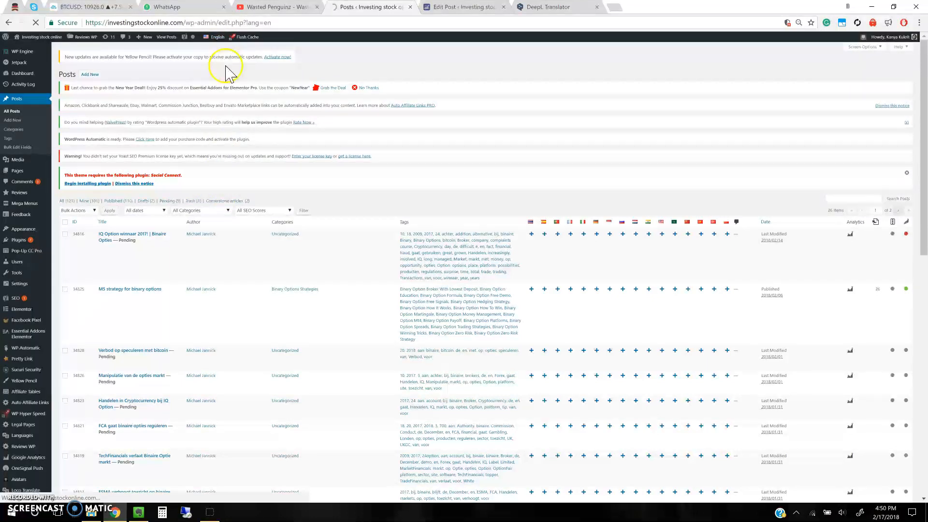
click(217, 37)
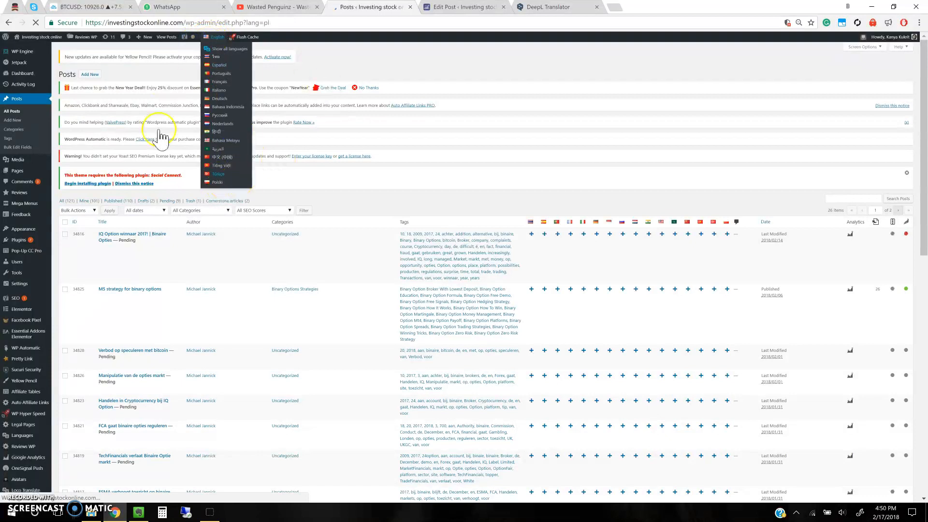
click(218, 181)
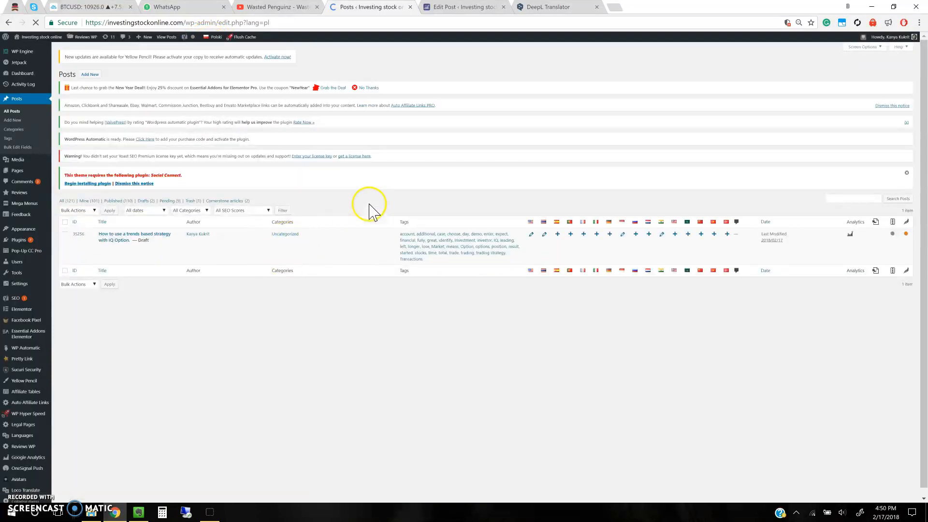
mouse_move(255, 263)
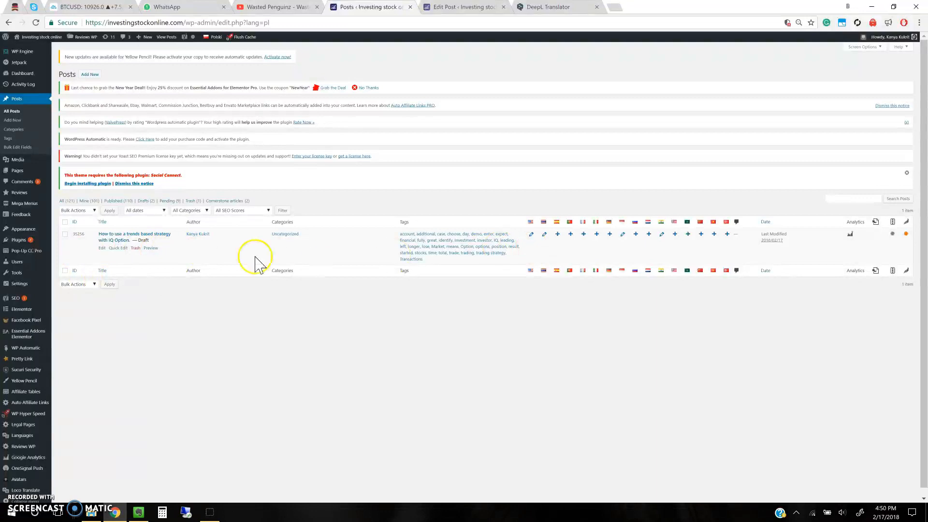
mouse_move(231, 265)
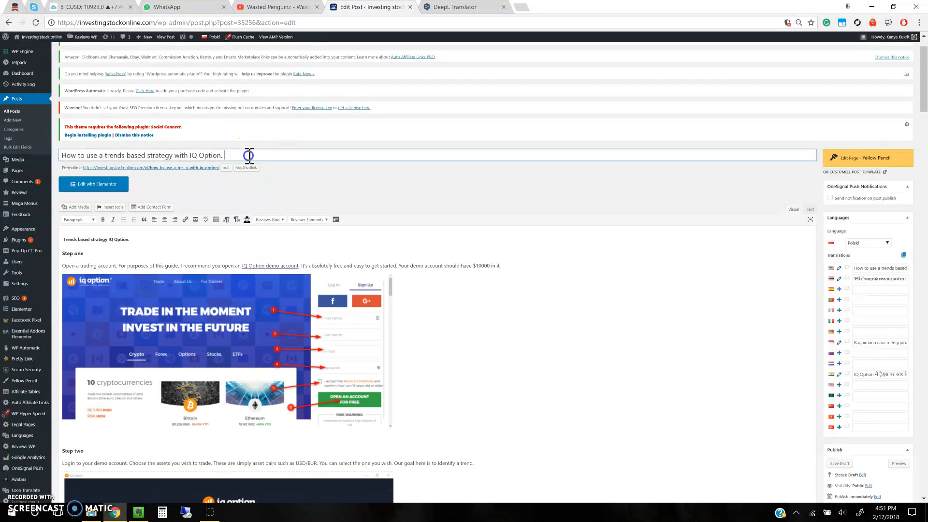
- Translate the post title into Polish via DeepL and take the 'Trends based strategy IQ Option.' heading to the translator
triple_click(142, 155)
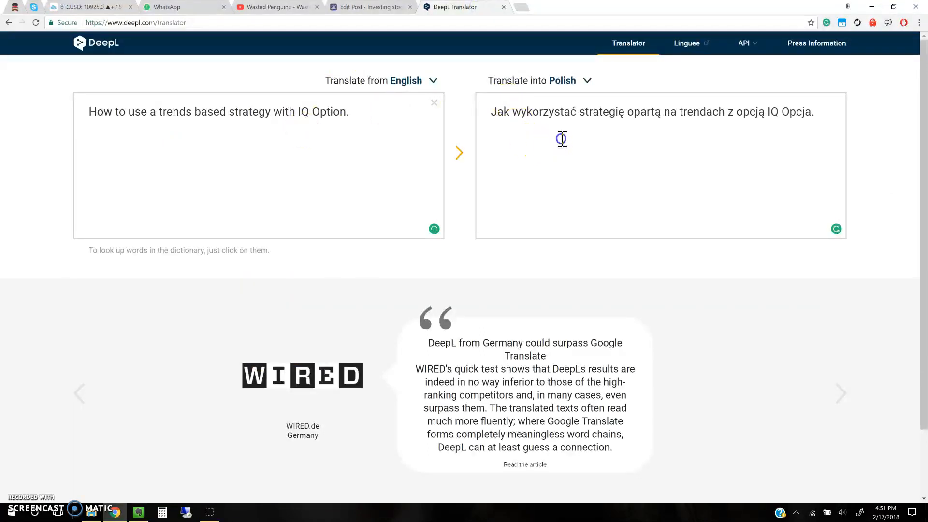
click(370, 7)
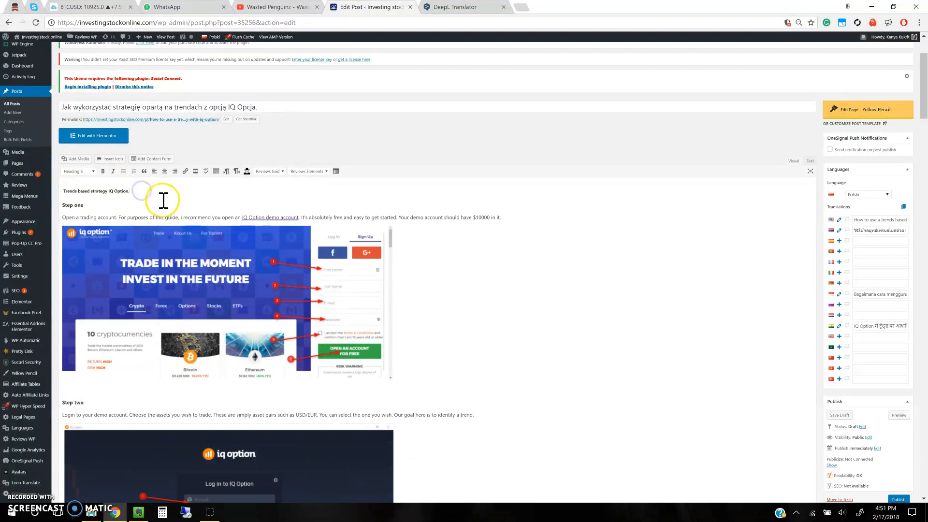
mouse_move(408, 68)
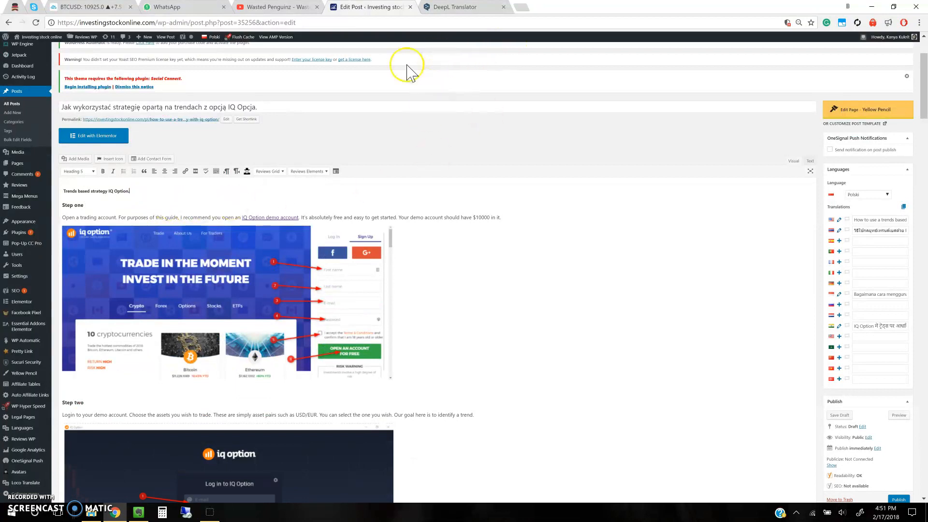
mouse_move(168, 218)
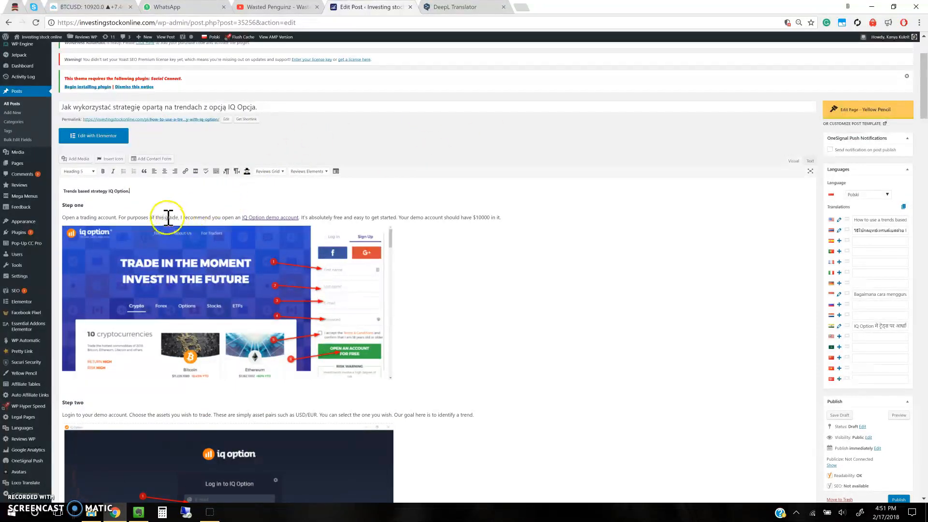
double_click(68, 191)
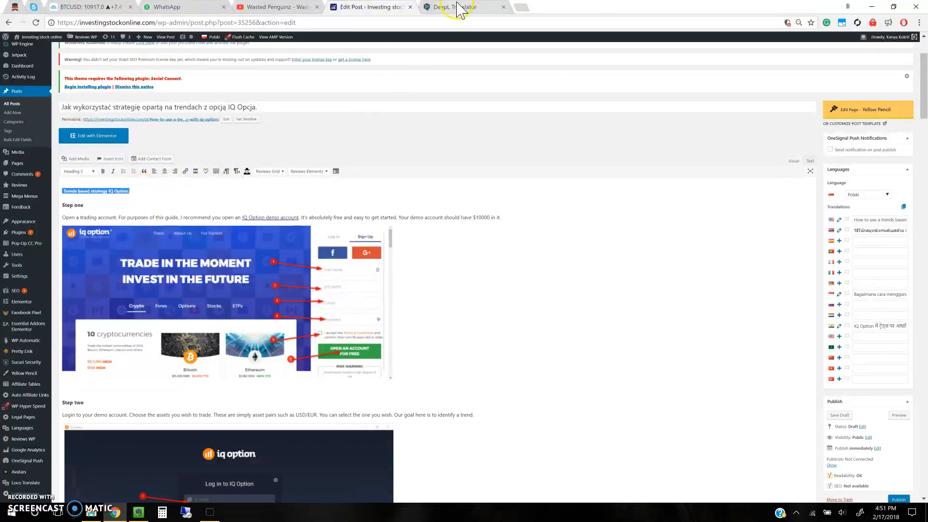
click(462, 7)
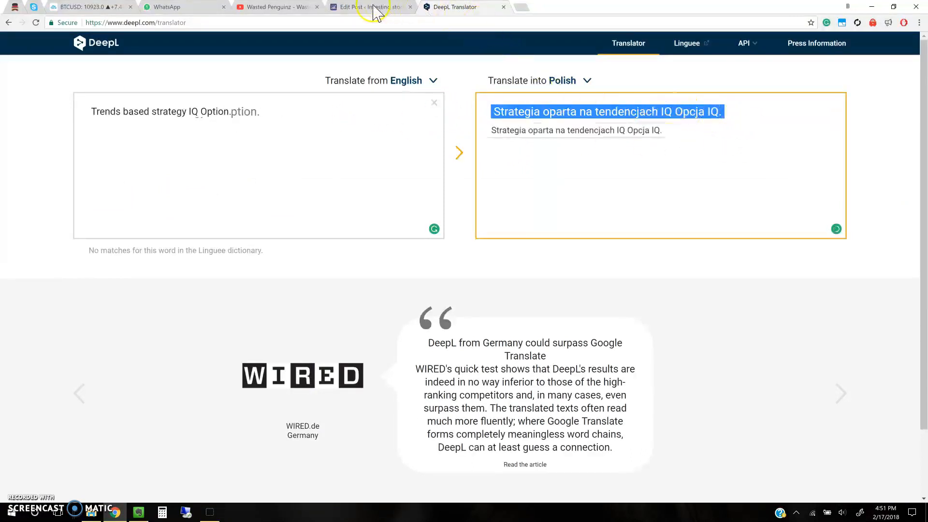
- Paste the Polish heading into the post and select the step one paragraph for translation
click(367, 7)
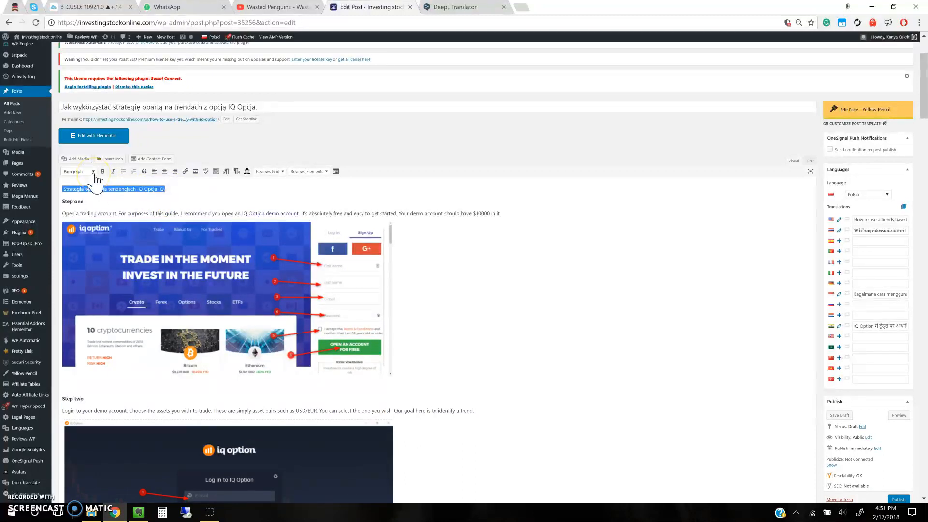
click(78, 171)
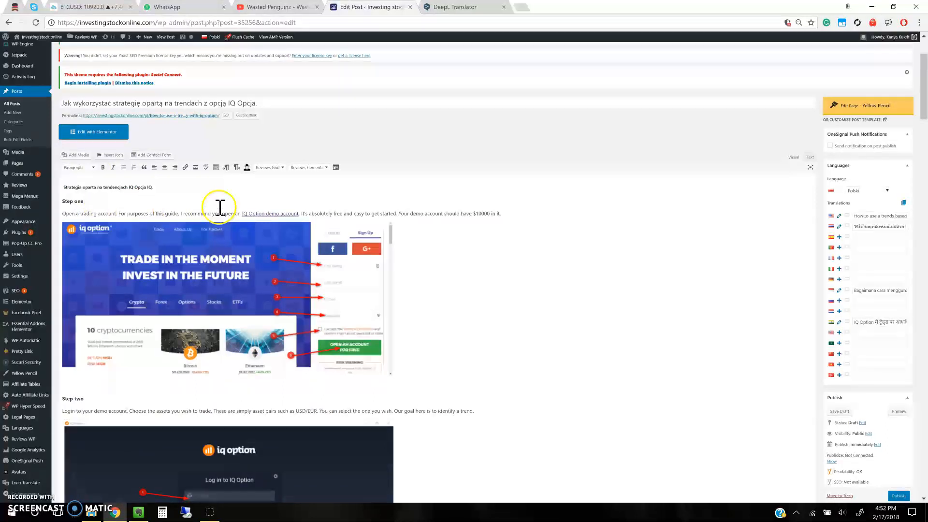
drag(310, 212, 502, 212)
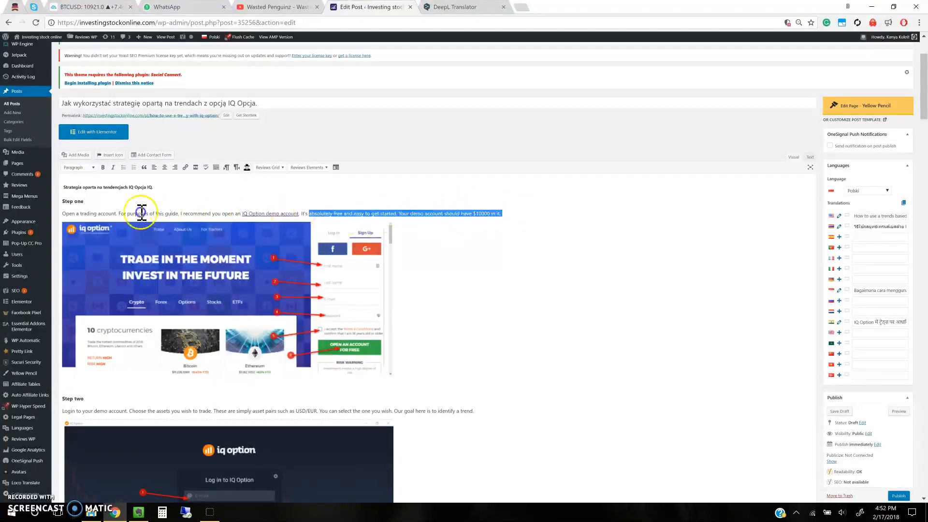
- Get the Polish step one text in DeepL, correcting 'opcji IQ' to 'IQ option', and bring it back to the post
drag(141, 213, 63, 201)
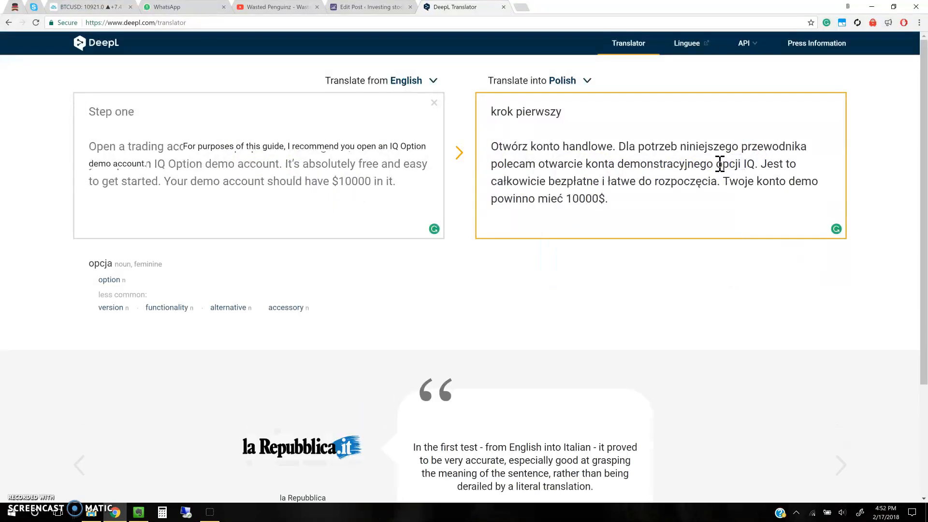
double_click(728, 163)
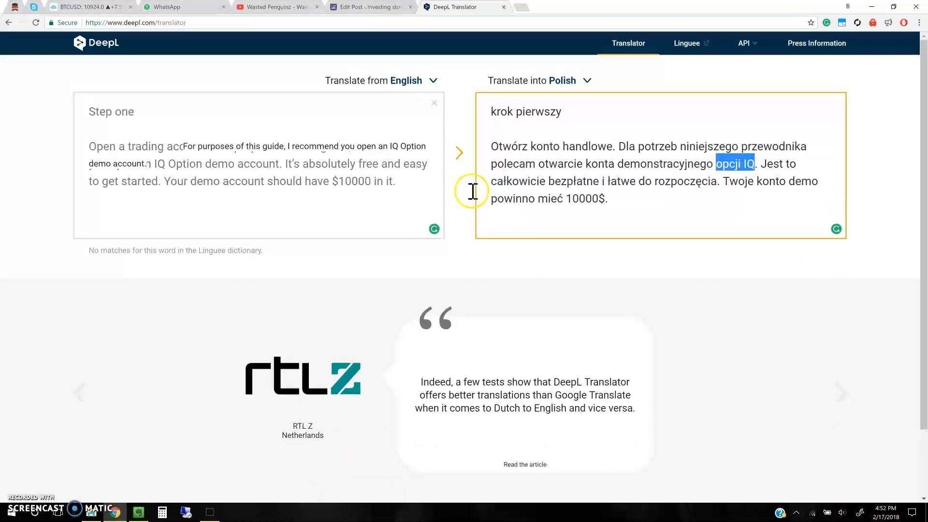
mouse_move(716, 185)
text(IQ option)
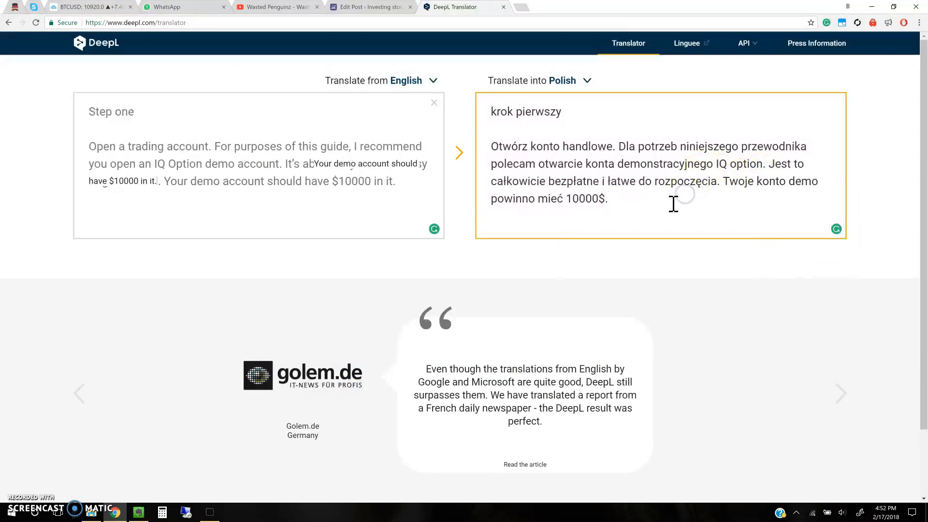
drag(490, 146, 606, 198)
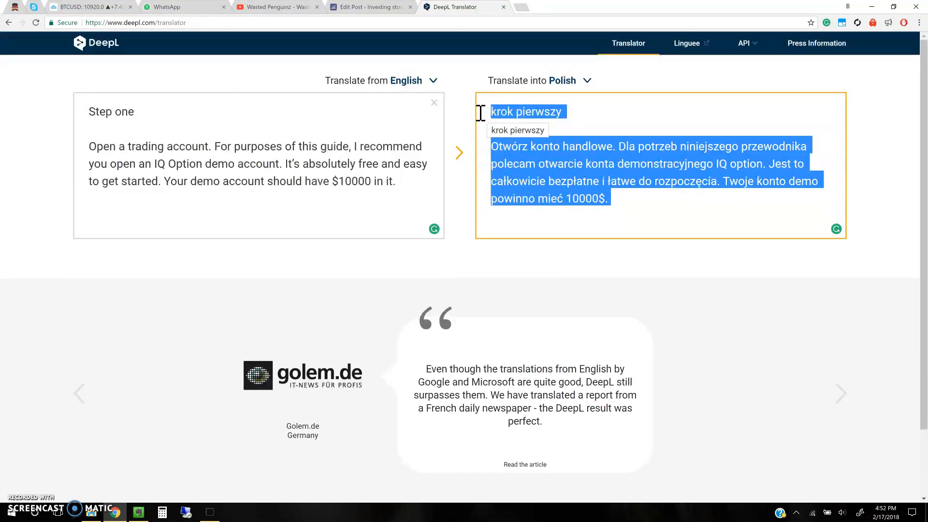
click(367, 7)
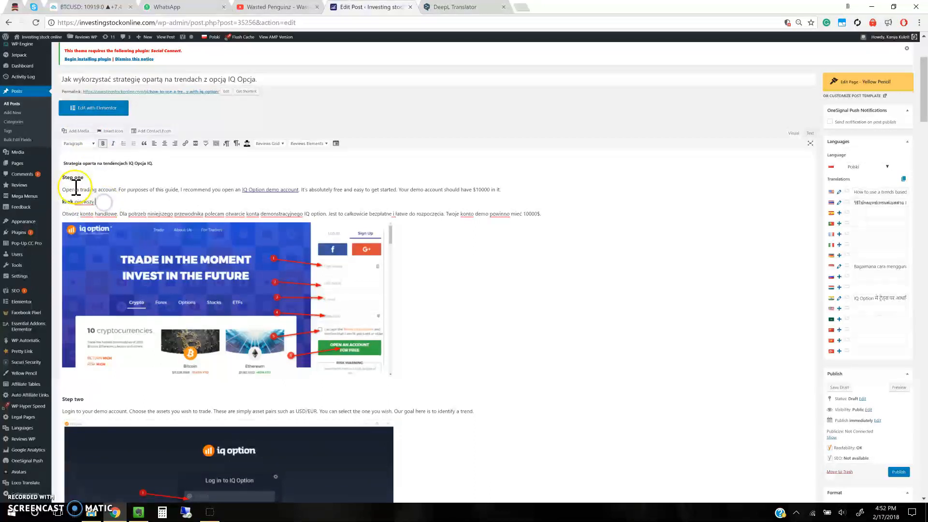
- Bold the 'krok pierwszy' heading to match the English step one
double_click(84, 202)
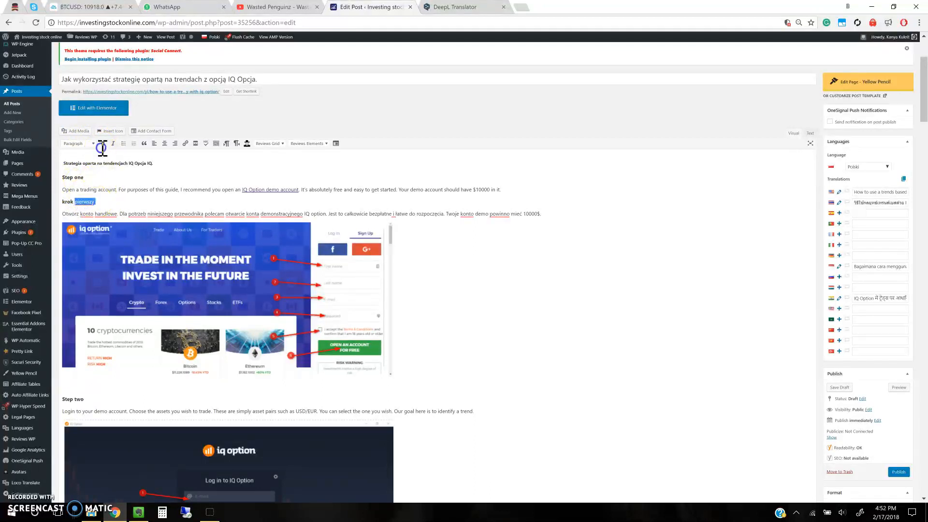
right_click(84, 201)
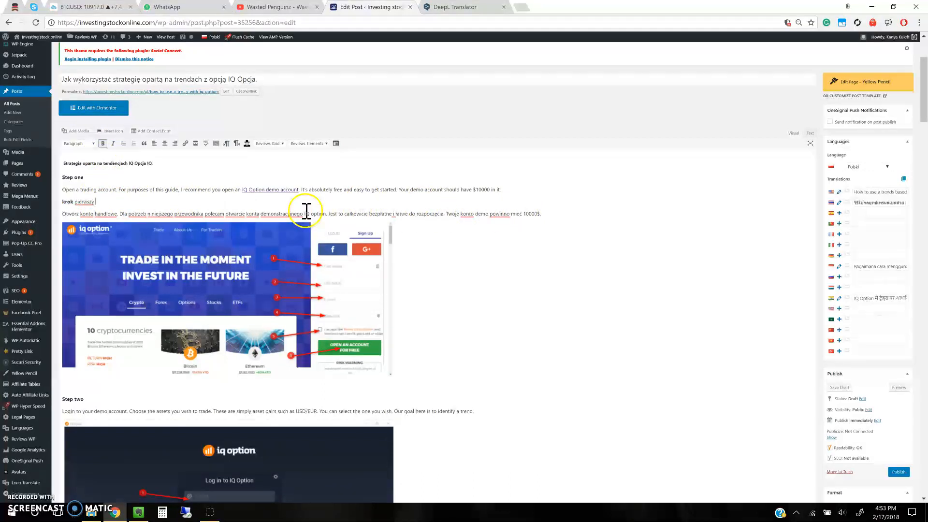
double_click(310, 214)
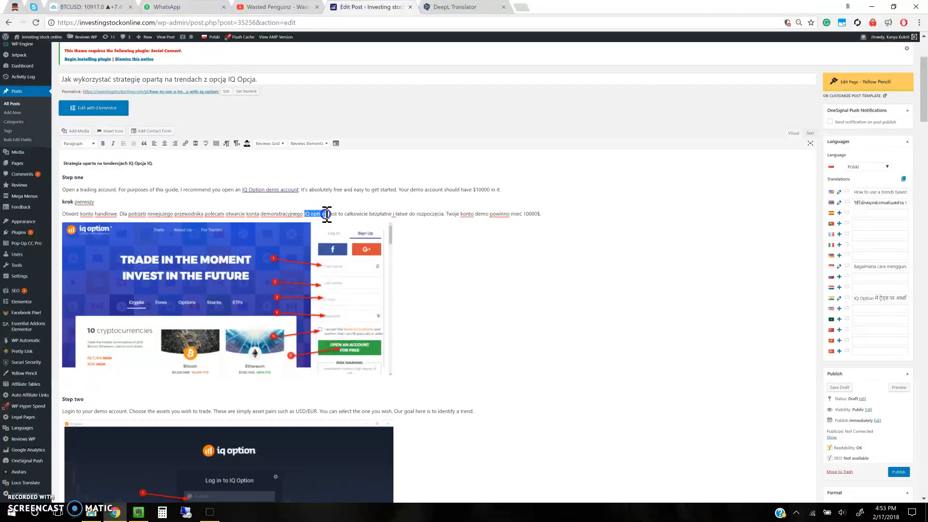
- Link the 'IQ option' text in the Polish step one paragraph
click(186, 143)
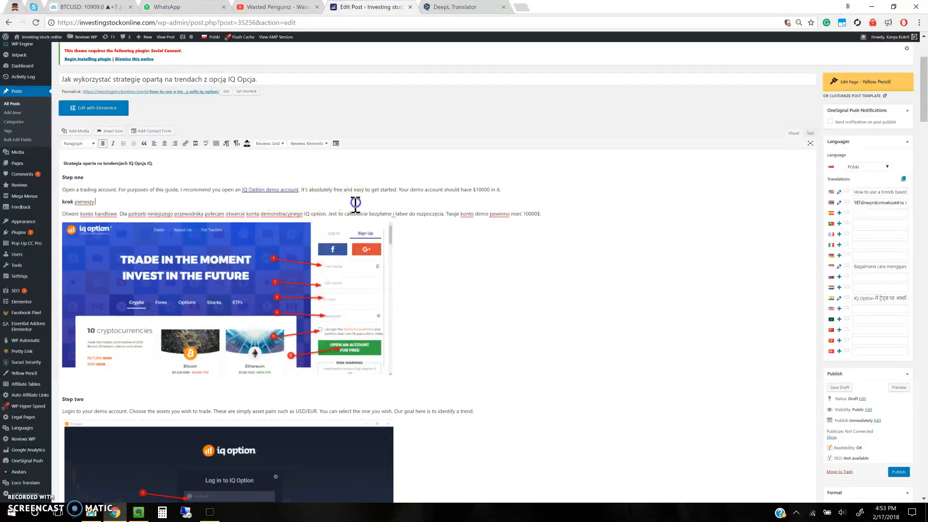
double_click(310, 214)
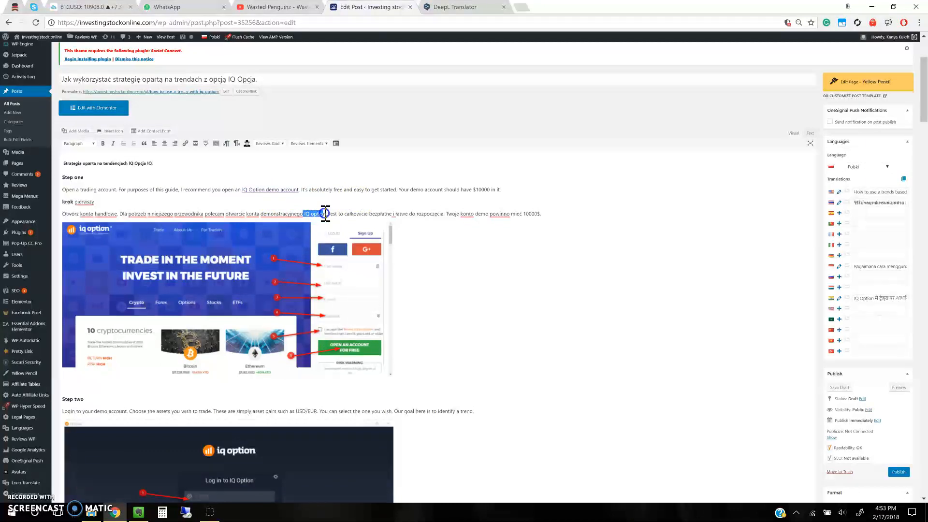
click(186, 143)
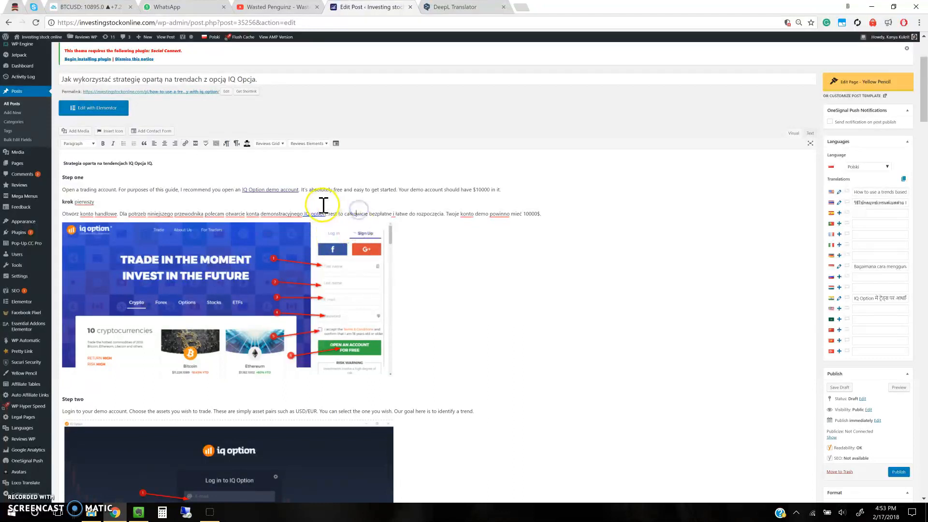
mouse_move(373, 185)
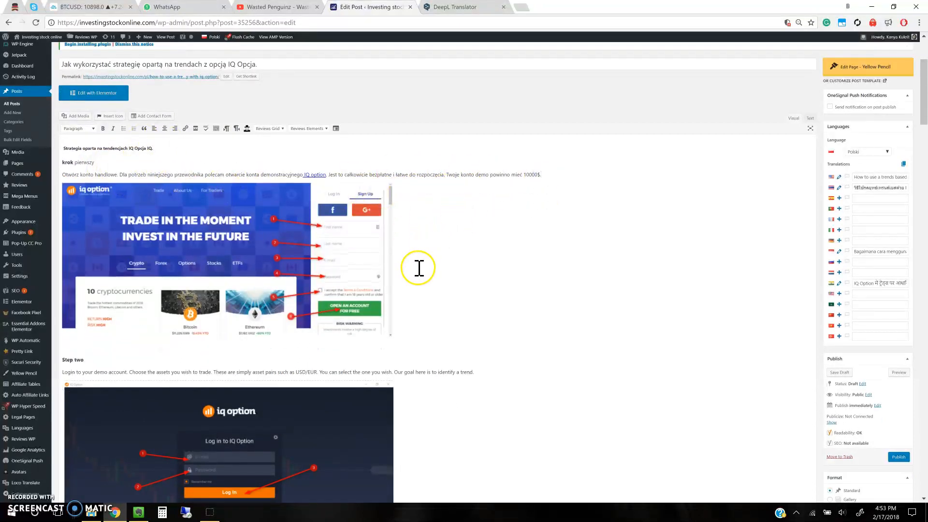
- Translate the sign-up screenshot's alt text in DeepL from the image details
scroll(down, 3)
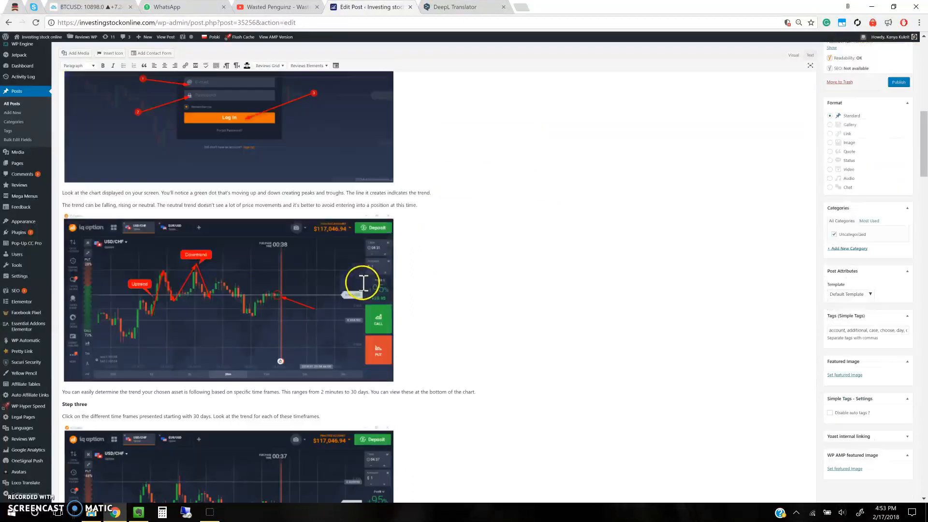
scroll(down, 3)
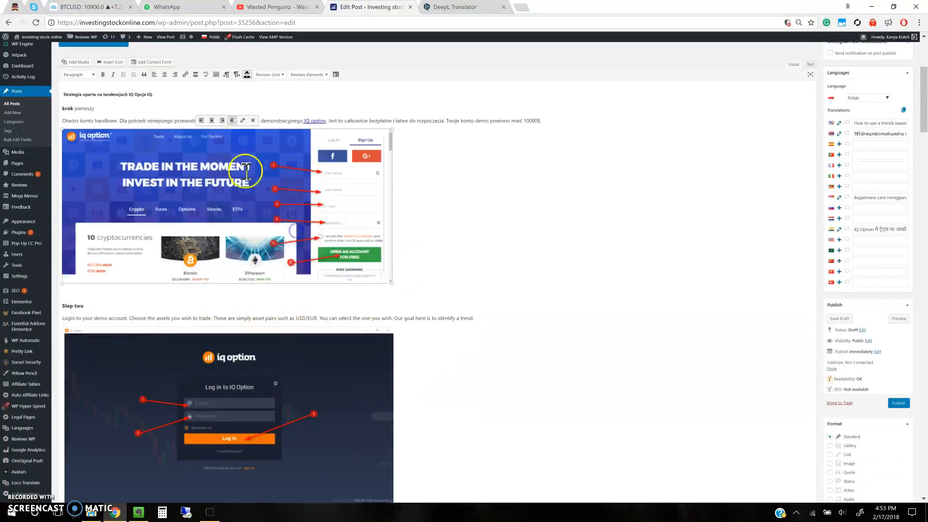
click(242, 120)
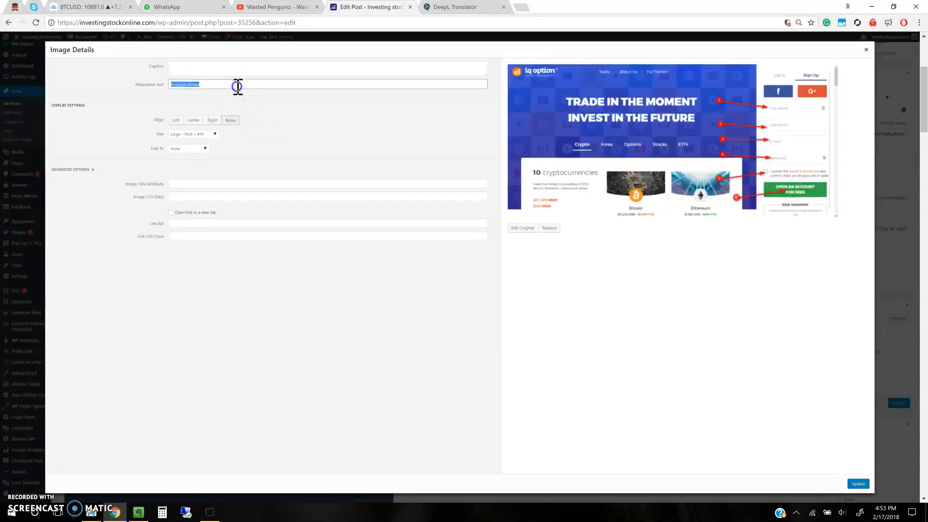
click(449, 7)
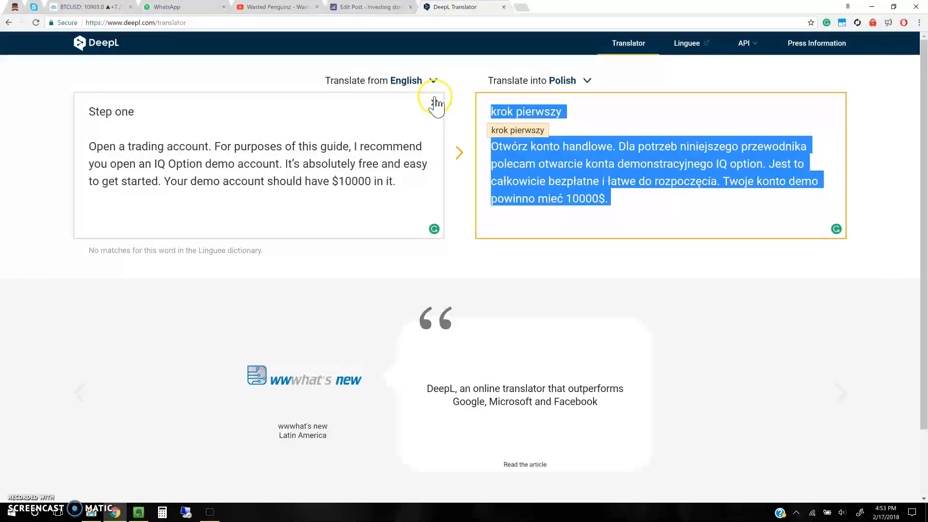
text(iq option stragie)
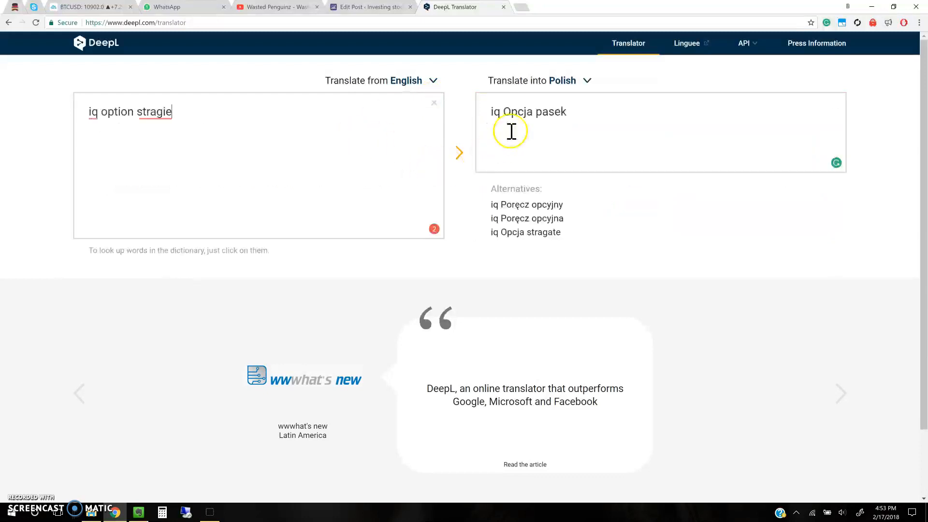
- Set the screenshot's Alternative Text to 'iq option pasek' and update the image
double_click(516, 112)
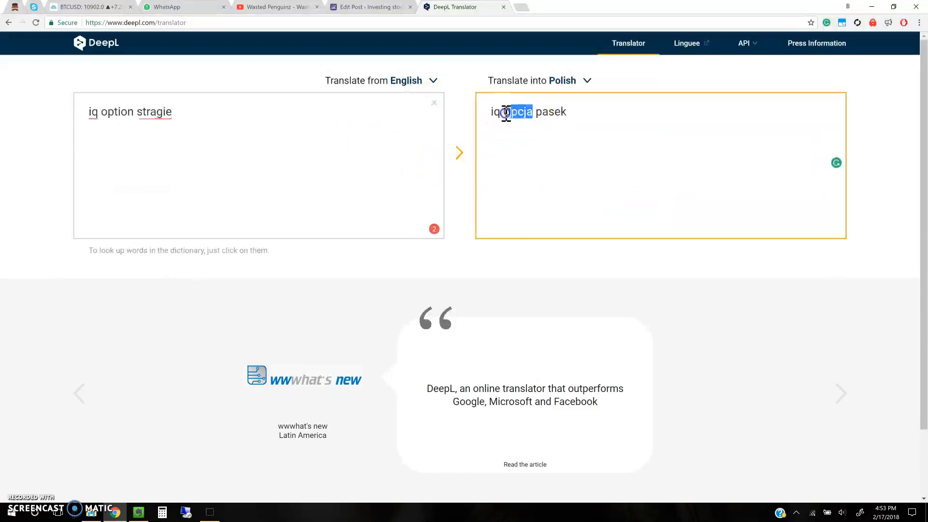
click(518, 112)
text(tion)
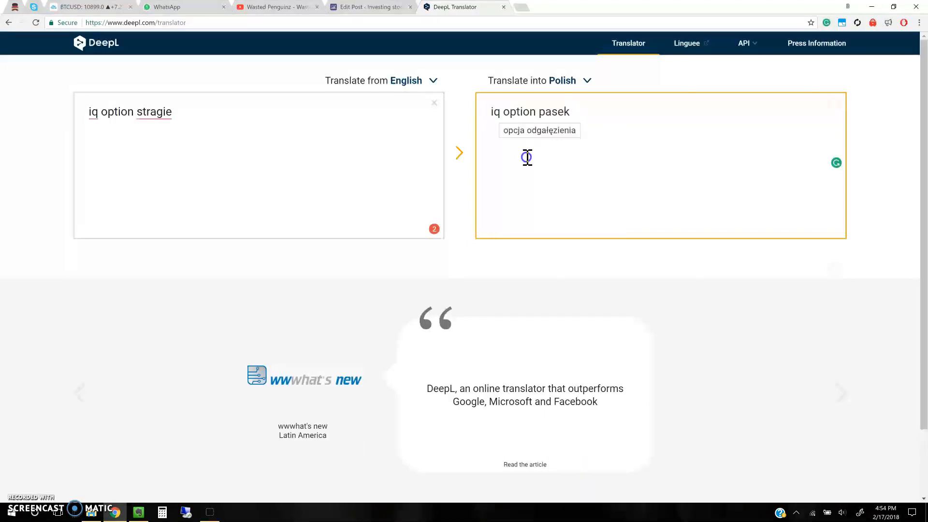
double_click(553, 112)
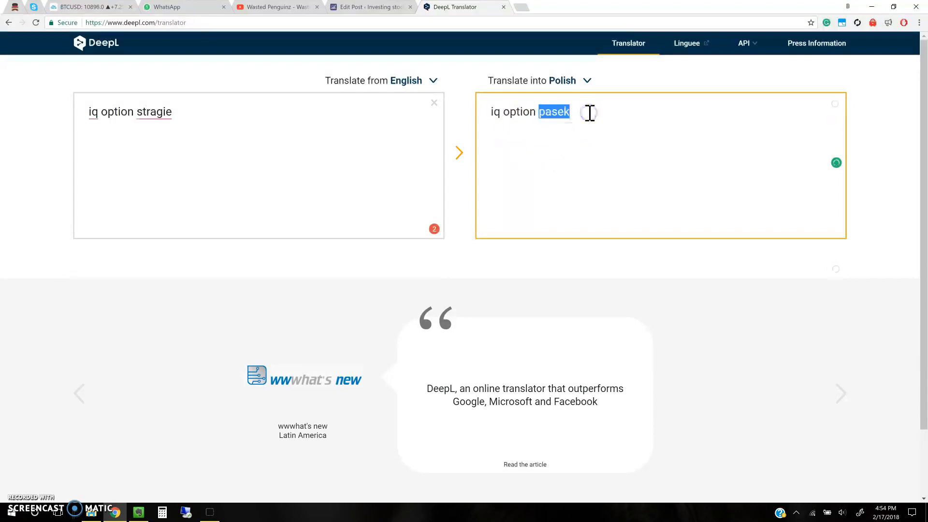
click(370, 7)
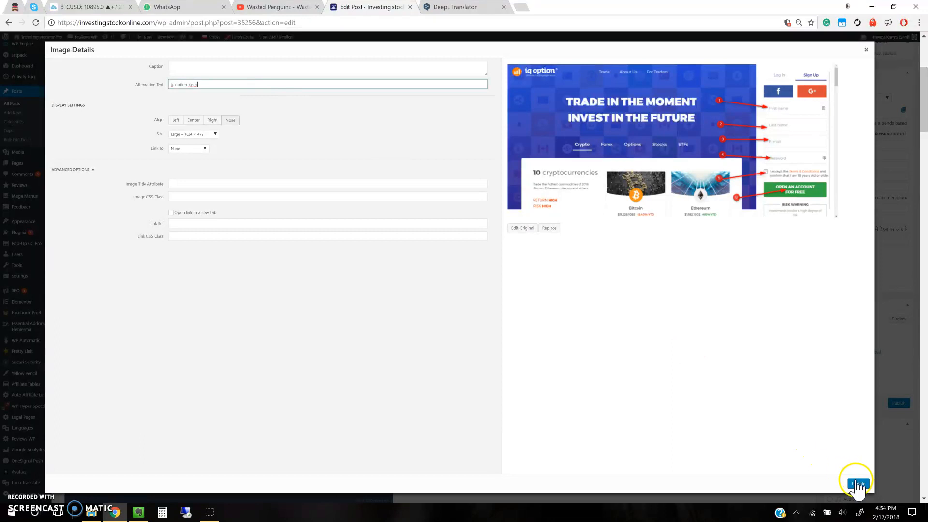
click(856, 484)
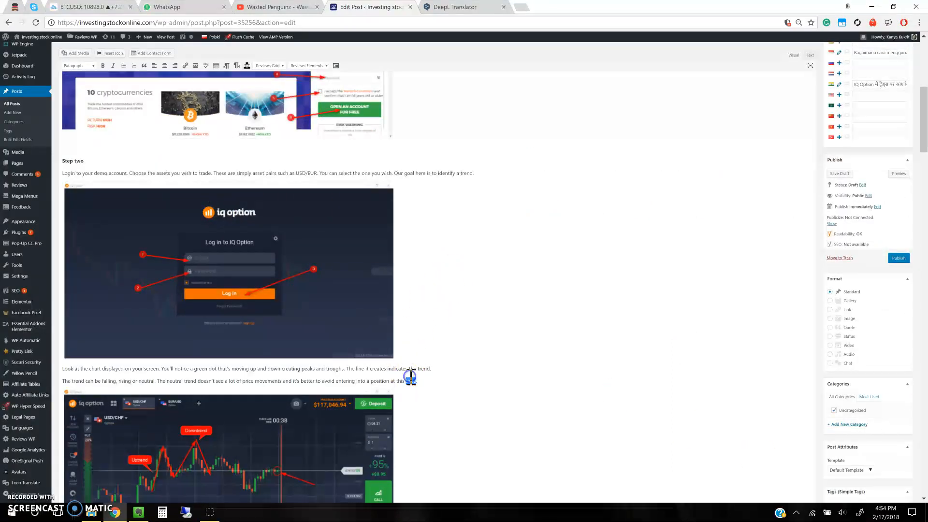
- Save the Polish post as a draft and go to the list of all posts
scroll(down, 3)
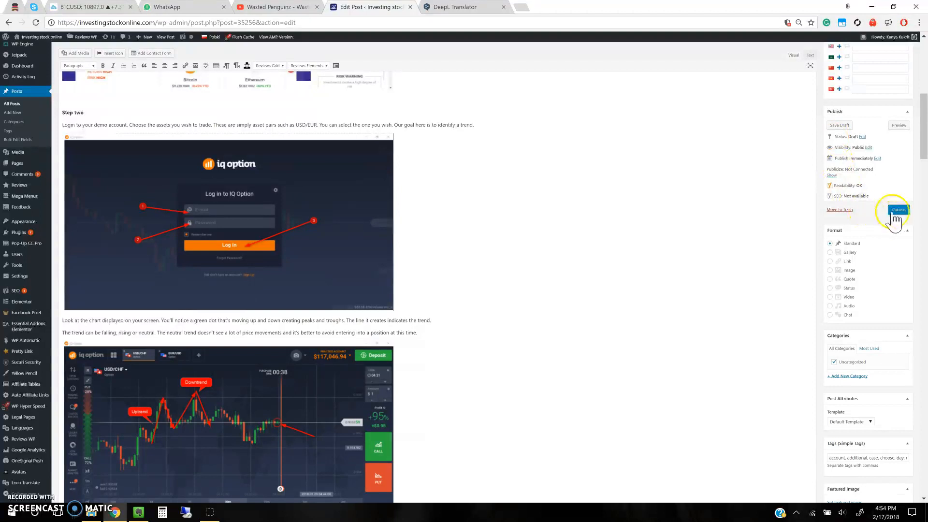
mouse_move(921, 182)
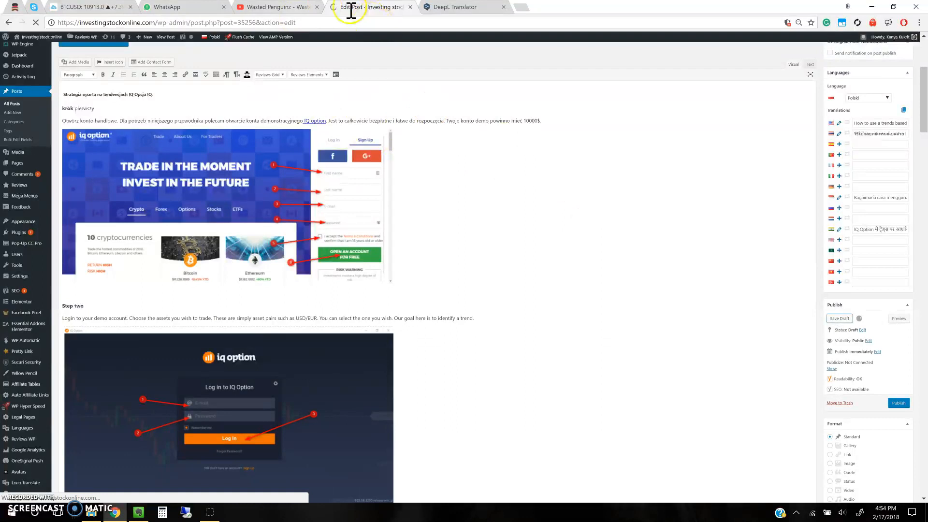
mouse_move(337, 11)
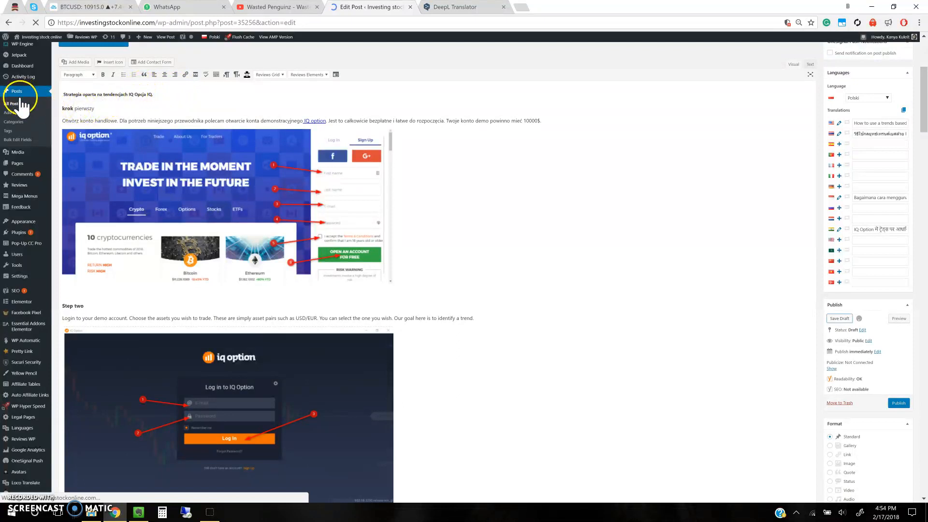
click(17, 90)
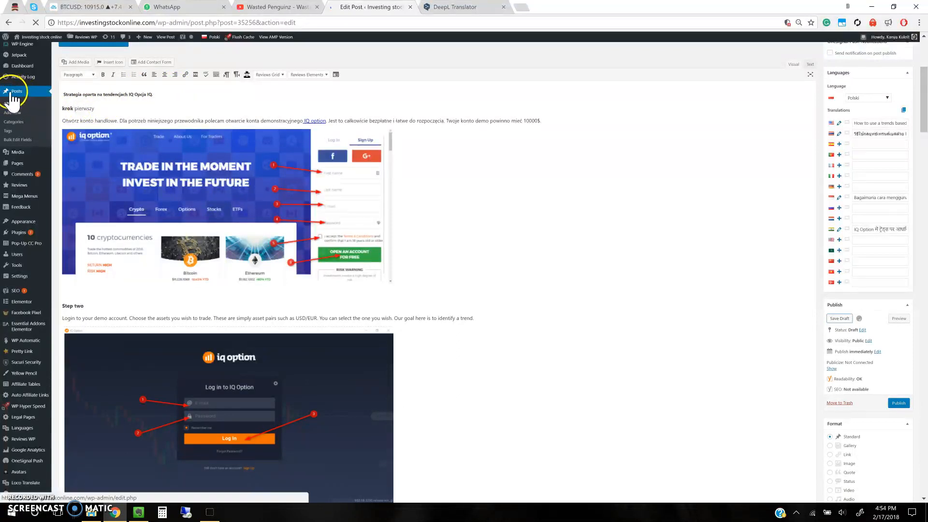